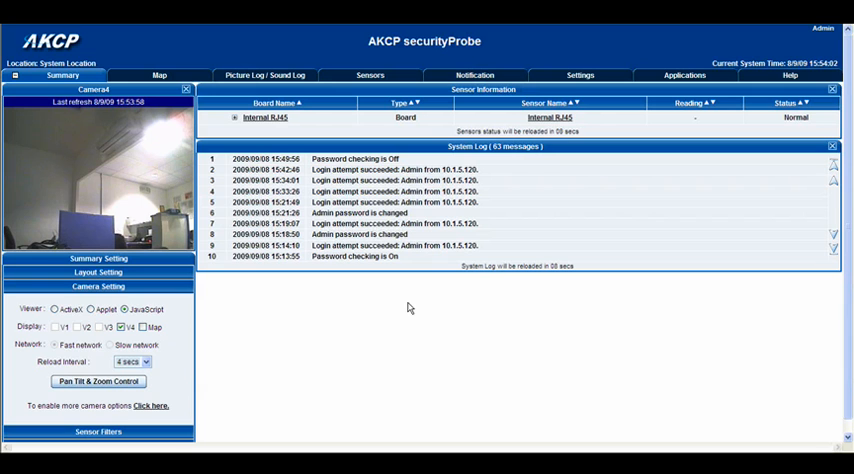
mouse_move(304, 318)
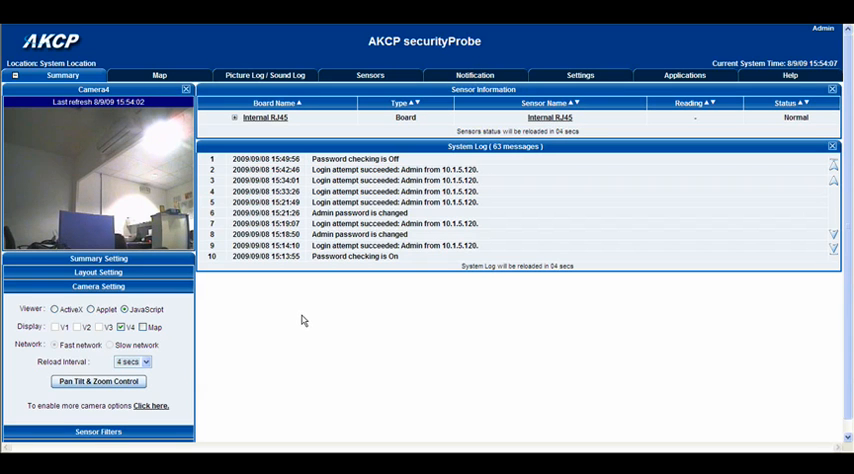
mouse_move(260, 318)
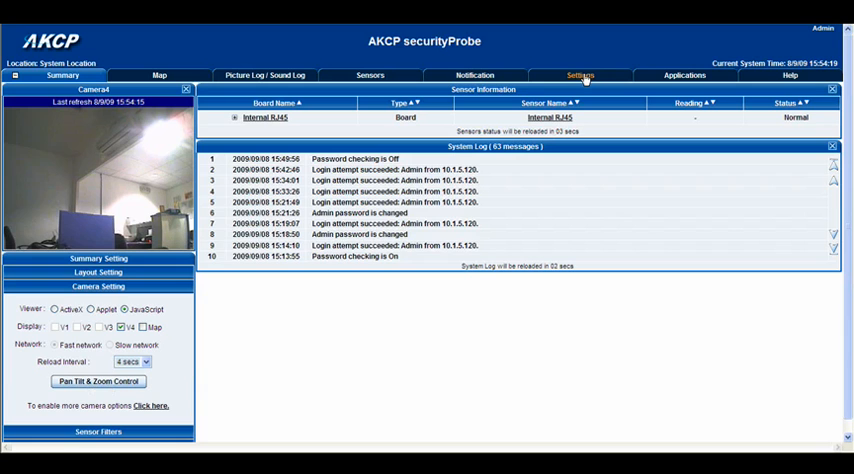
Step: Set PTZ4's camera type to AKCP PTZ Camera on the PTZ Controller settings page
left_click(582, 74)
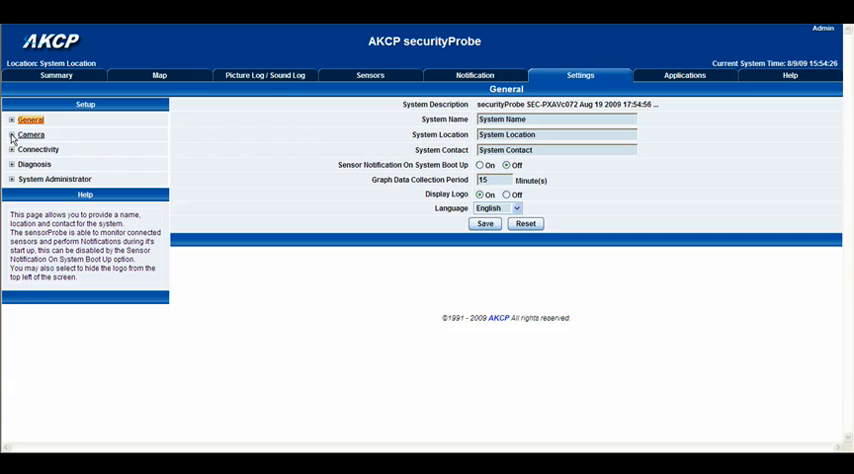
left_click(12, 136)
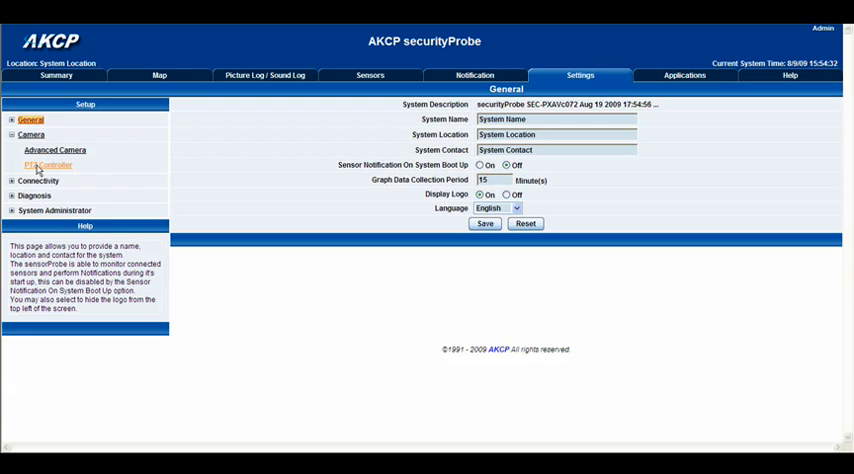
left_click(48, 164)
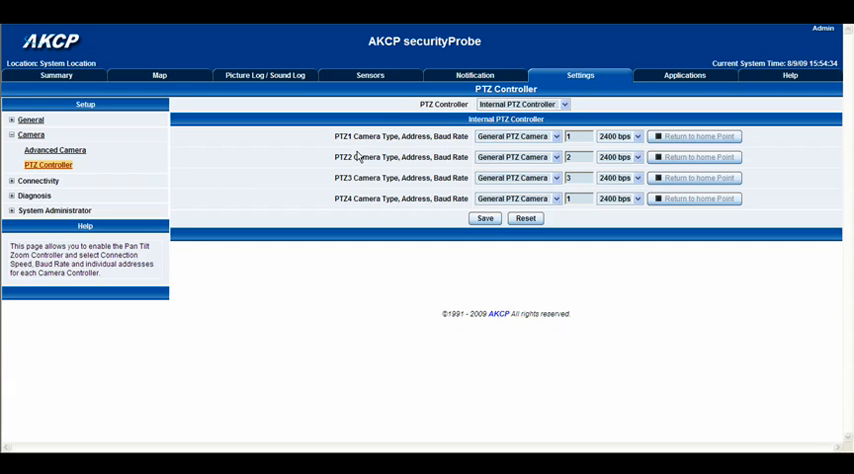
mouse_move(414, 108)
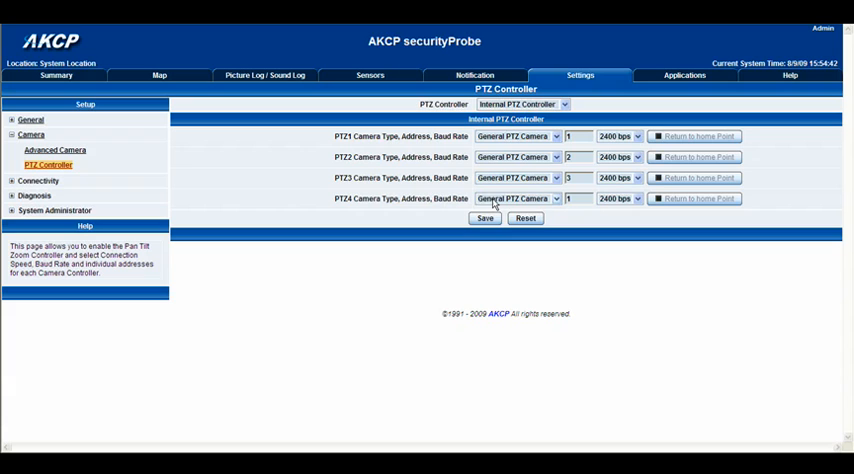
mouse_move(528, 204)
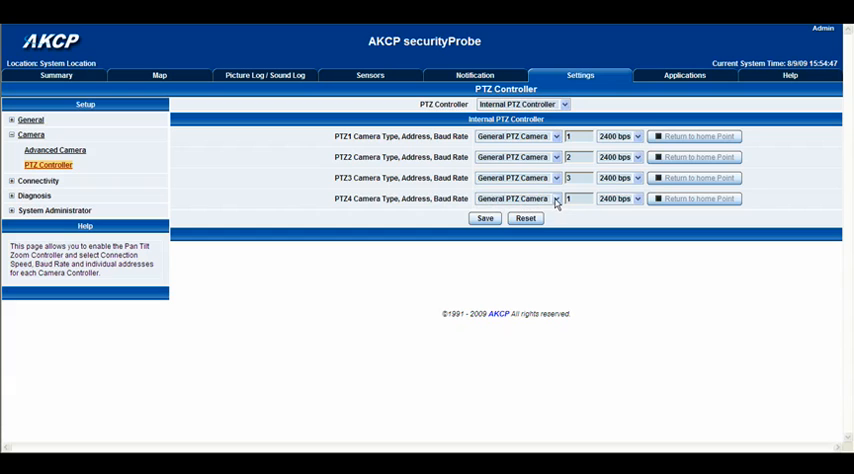
left_click(554, 198)
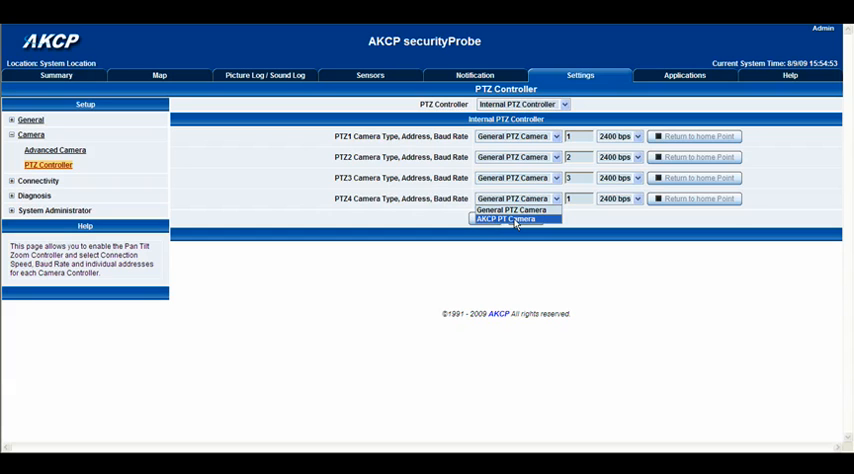
left_click(514, 220)
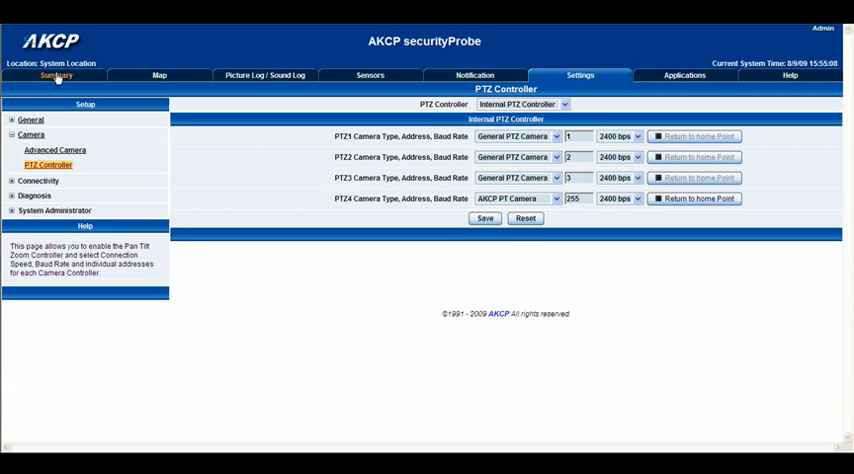
Step: Return to the Summary page with the live camera image and system log
left_click(58, 76)
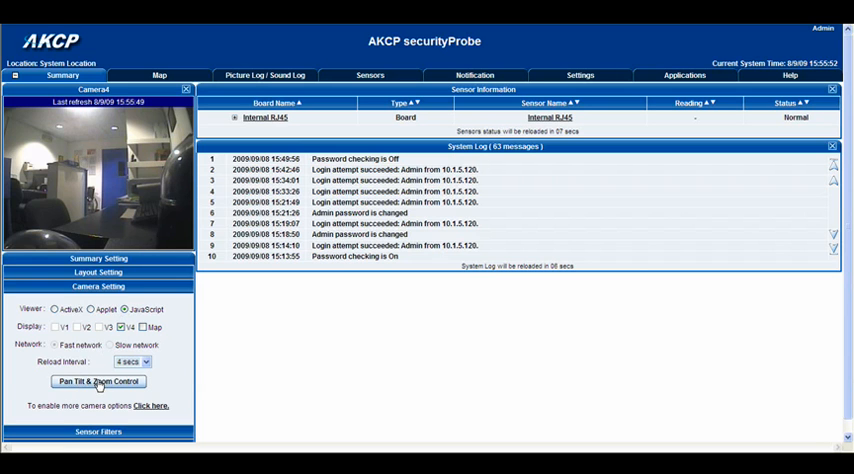
Step: Bring up the Internal PTZ Controller window for Camera 4 from the Camera Setting panel
left_click(98, 380)
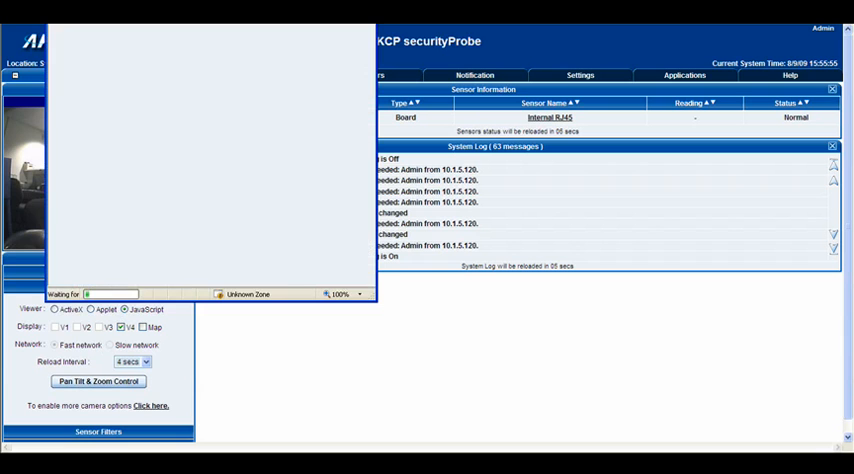
left_click(98, 380)
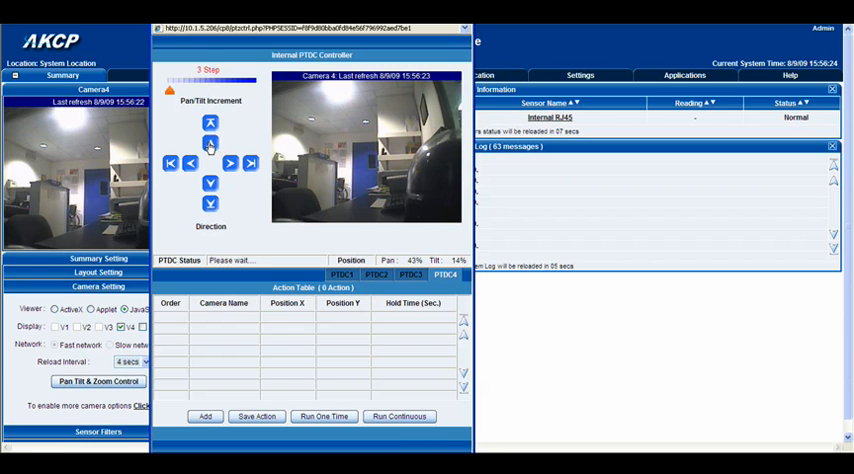
Step: Pan and tilt Camera 4 through several views — up to the ceiling, back to middle, down at the cables, sideways
left_click(208, 140)
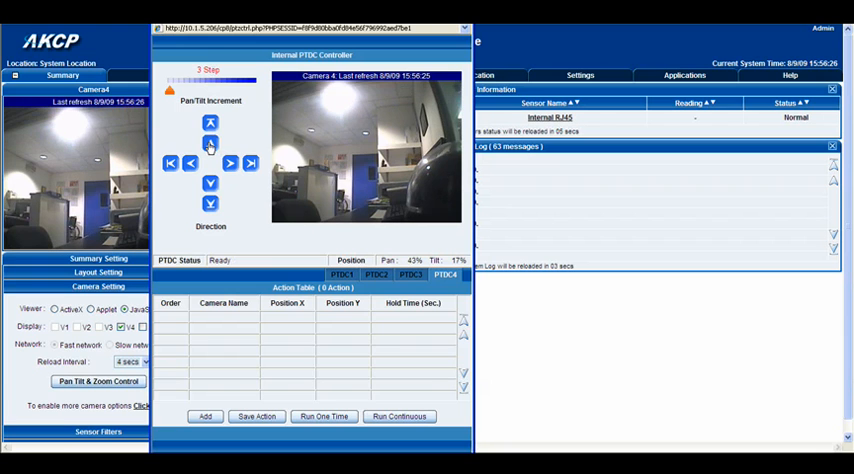
left_click(192, 162)
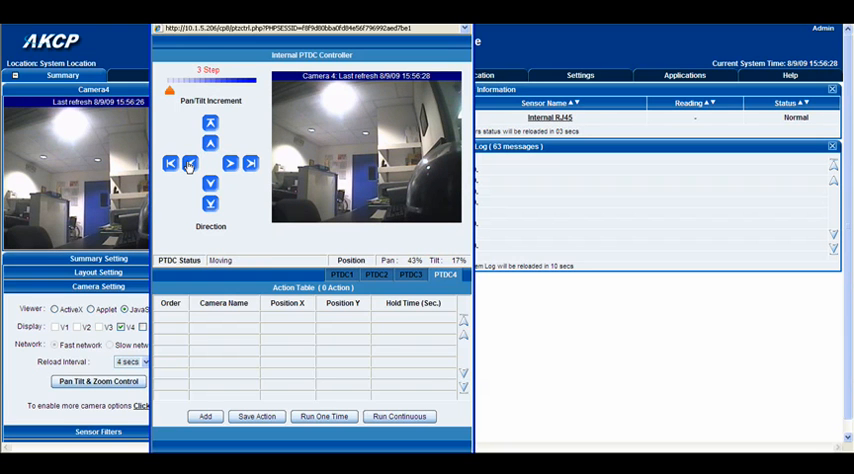
left_click(212, 188)
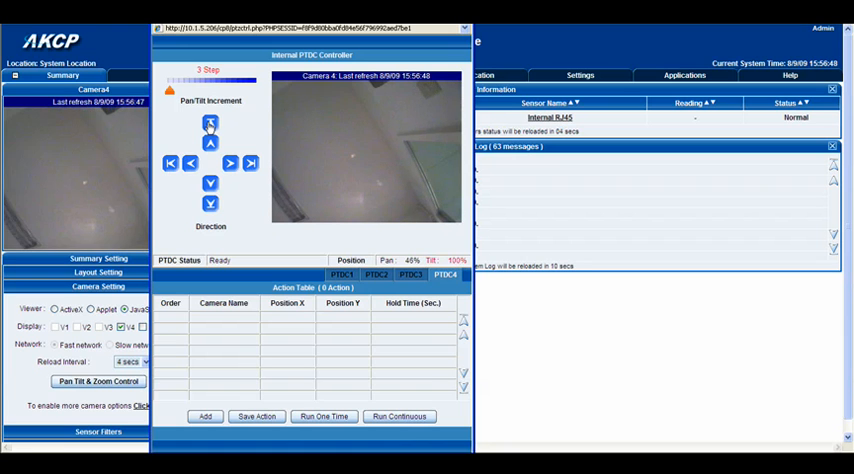
left_click(208, 204)
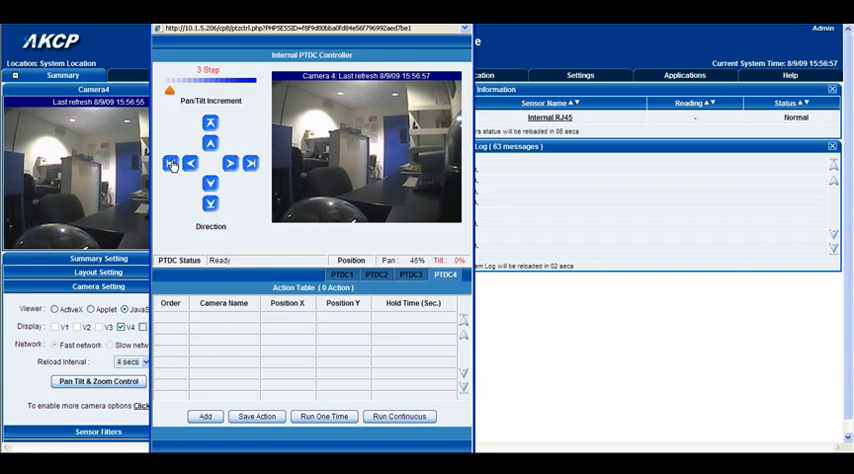
left_click(250, 164)
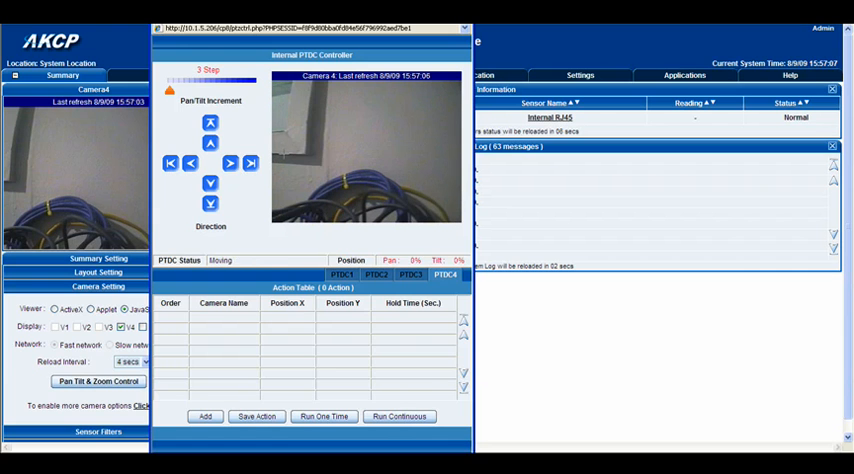
left_click(232, 162)
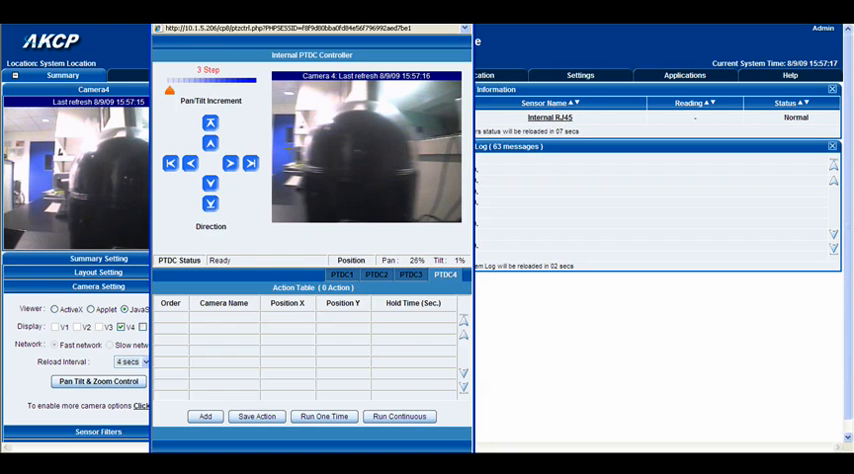
left_click(236, 162)
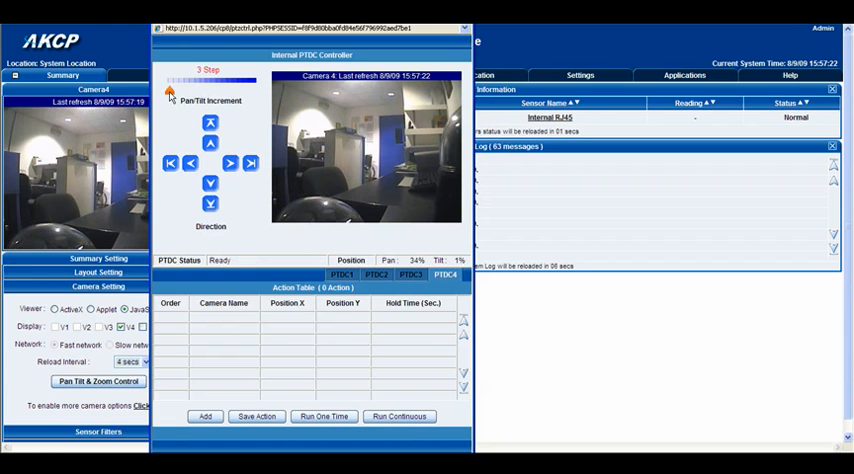
left_click_drag(170, 84, 216, 84)
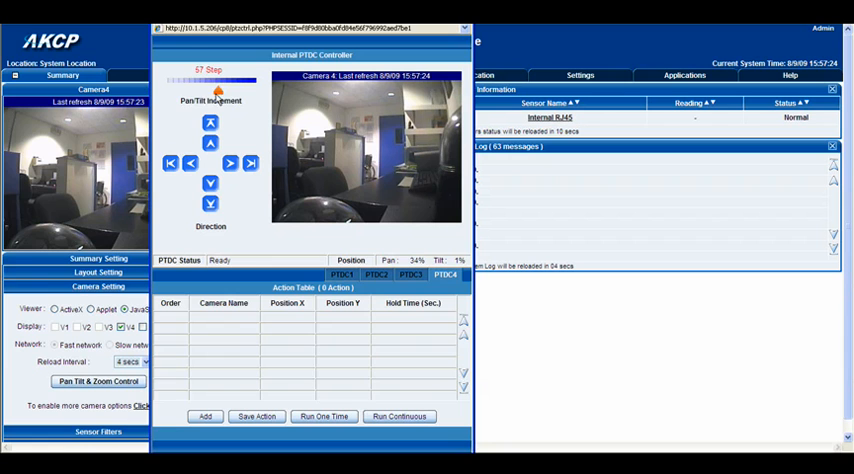
left_click_drag(216, 80, 168, 80)
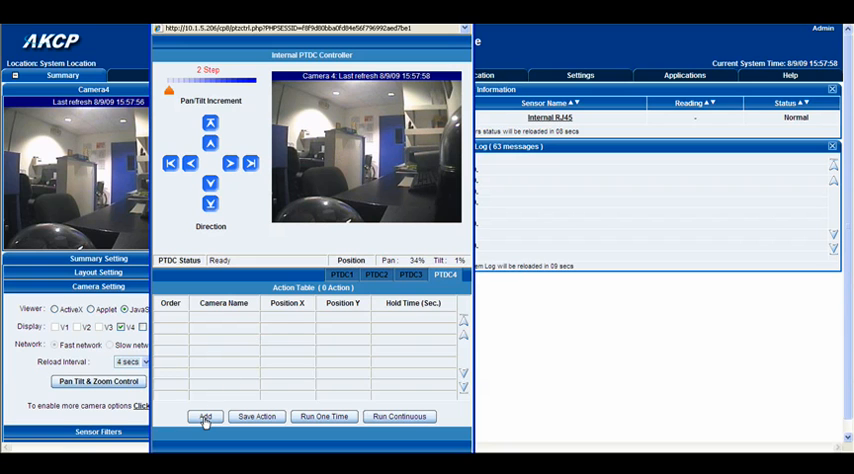
Step: Add two positions (pan 36/tilt 11 and 45/15) to Camera 4's action table, each held 5 seconds
left_click(204, 416)
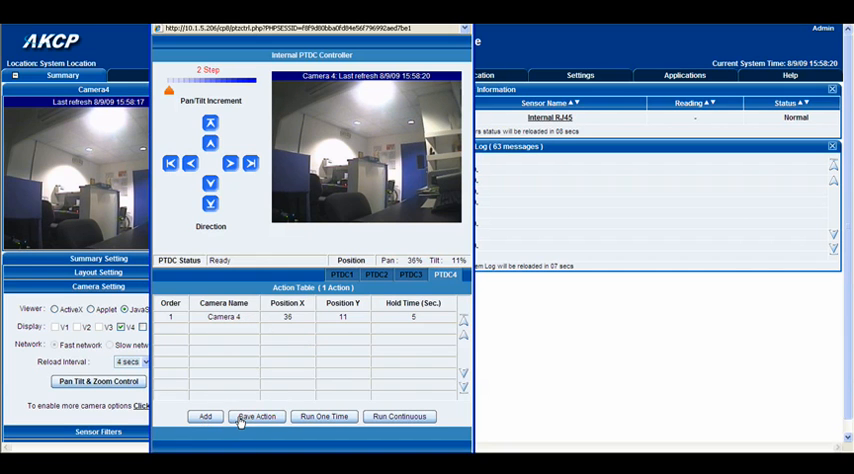
left_click(254, 416)
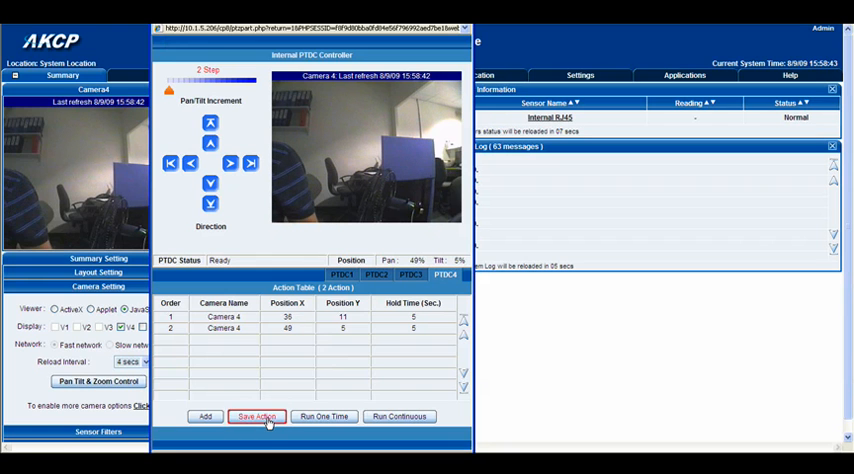
Step: Save the action table and start Run Continuous so Camera 4 tours both positions
left_click(256, 416)
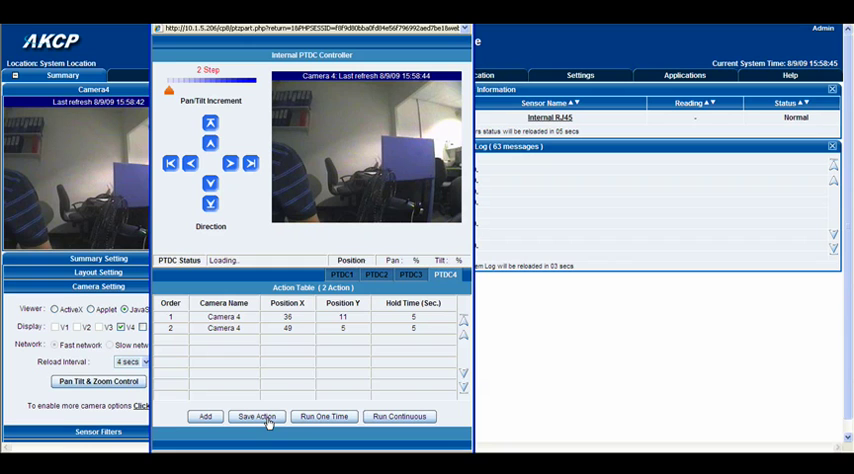
left_click(400, 416)
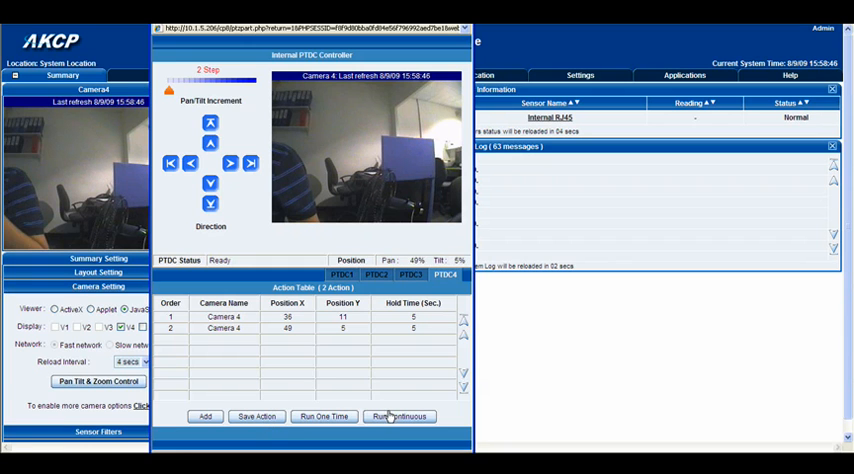
mouse_move(400, 416)
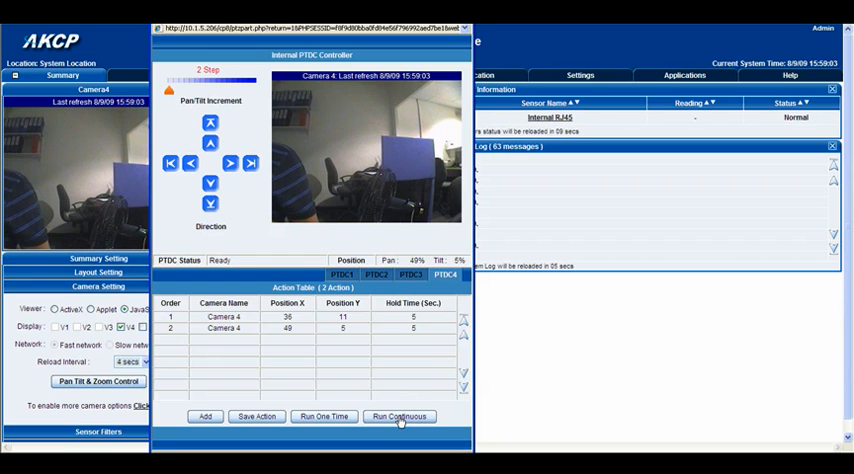
left_click(398, 416)
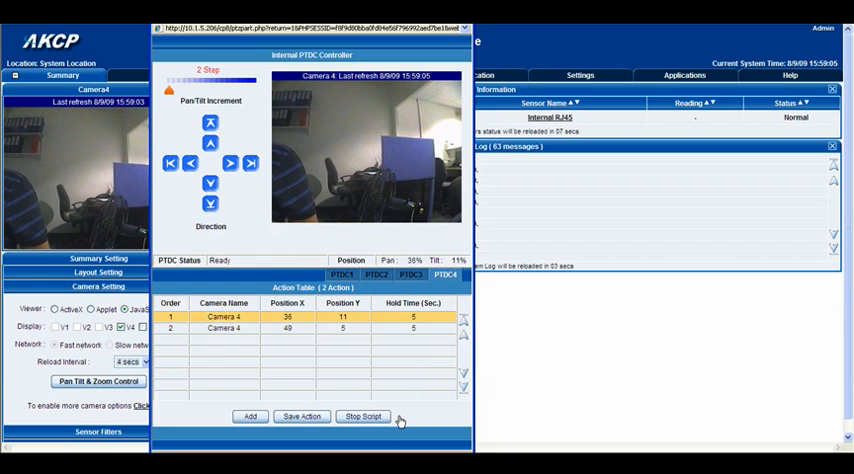